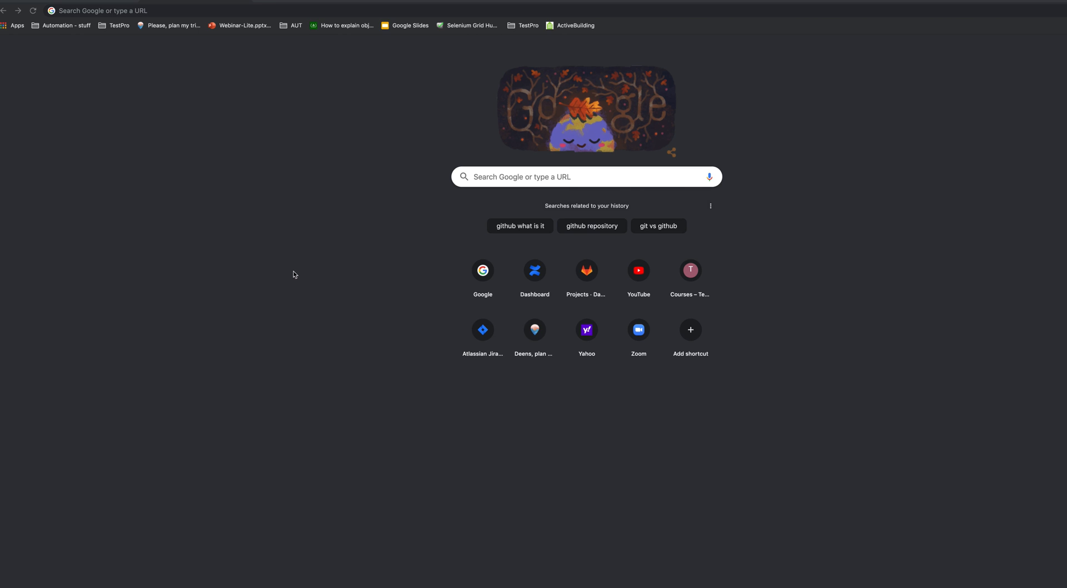
mouse_move(293, 116)
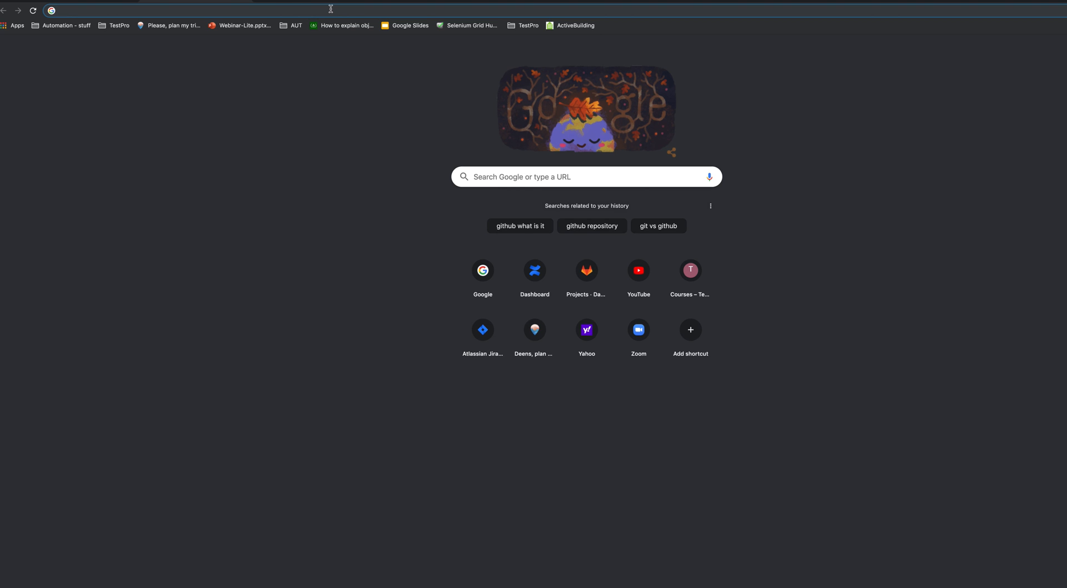
Step: Search Google for 'intellij idea download' from the Chrome address bar
type("intellij idea")
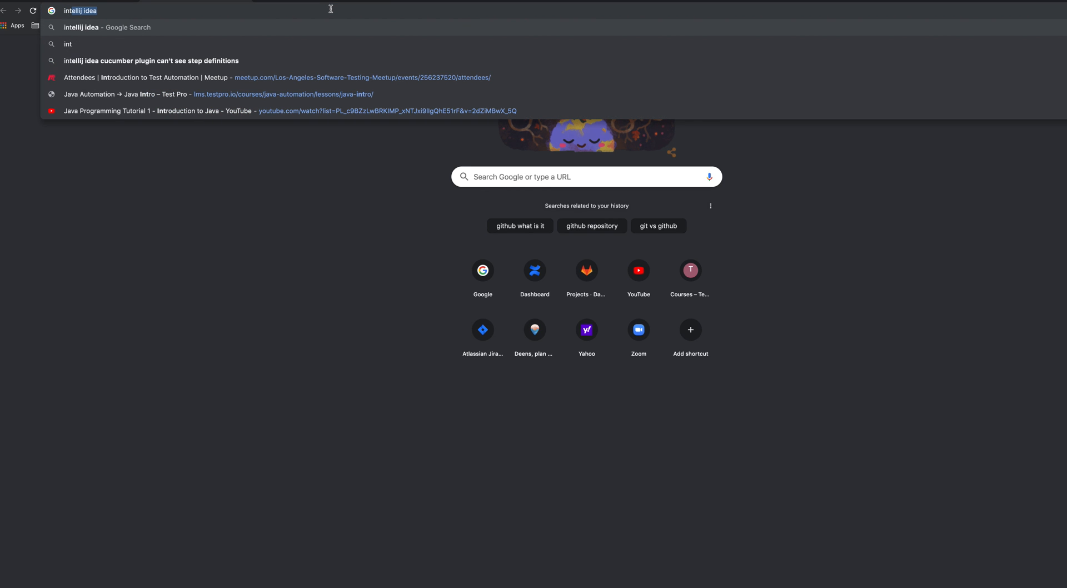
type("int d")
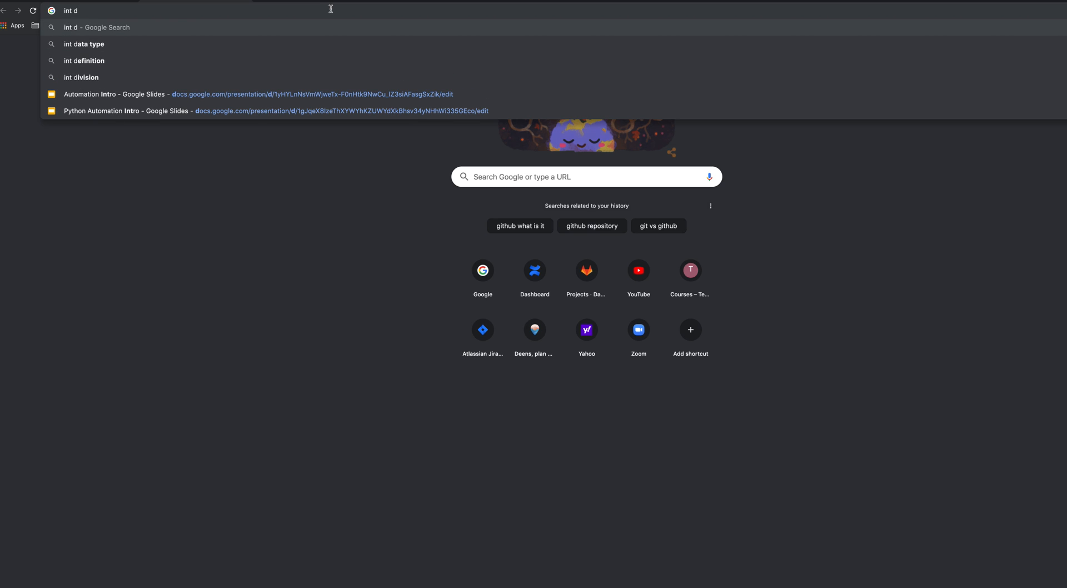
type("intellij idea")
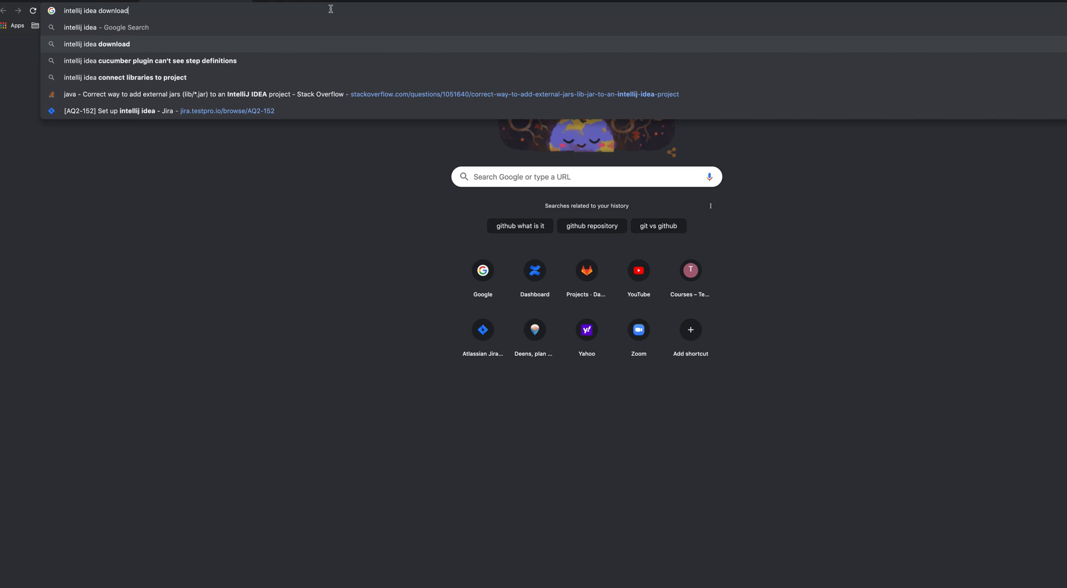
key("Enter")
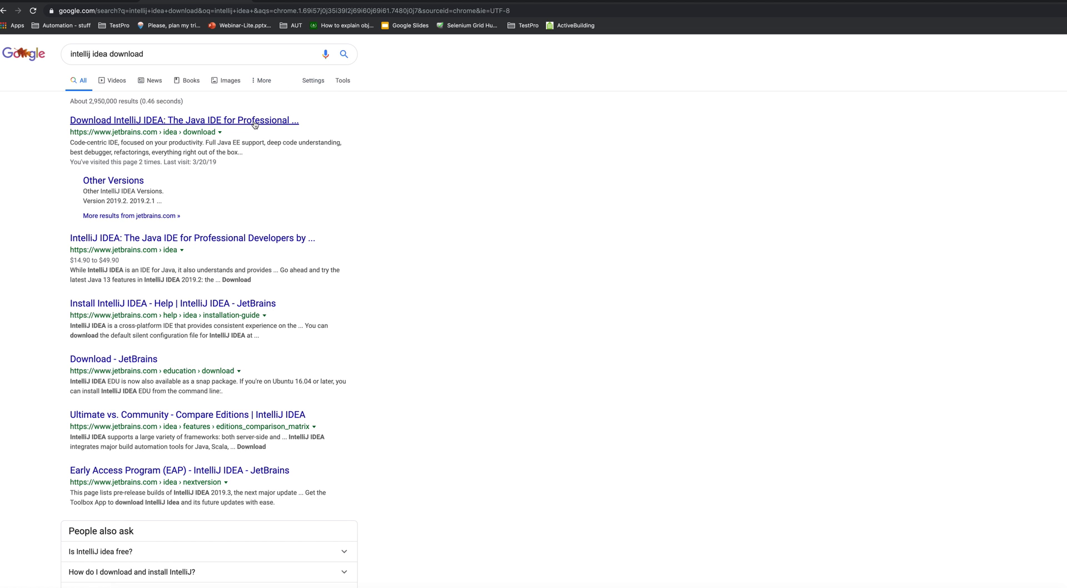
Step: Follow the JetBrains result to the macOS download page showing Ultimate and Community editions
left_click(184, 121)
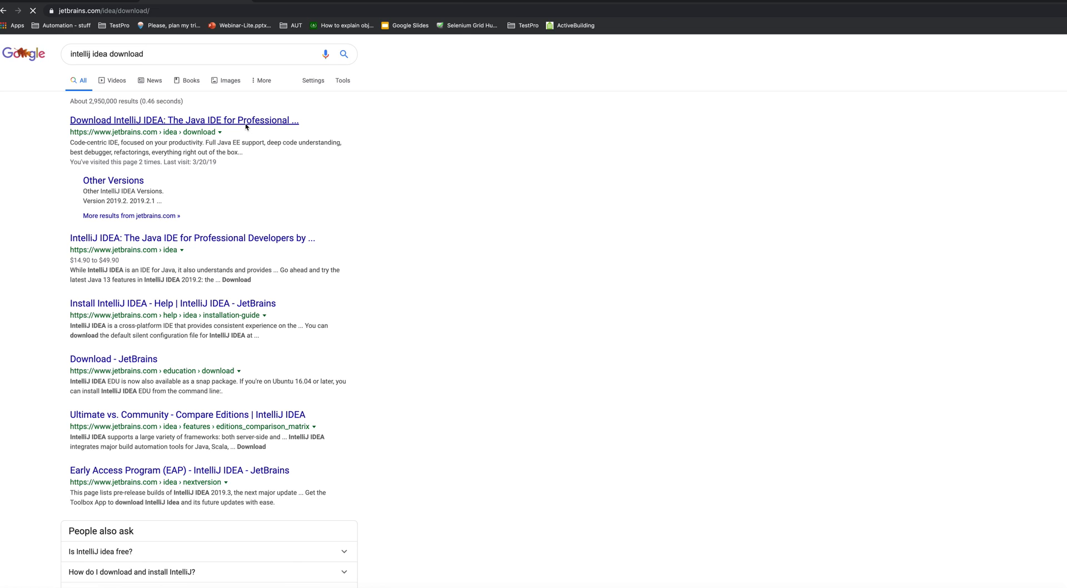
left_click(183, 120)
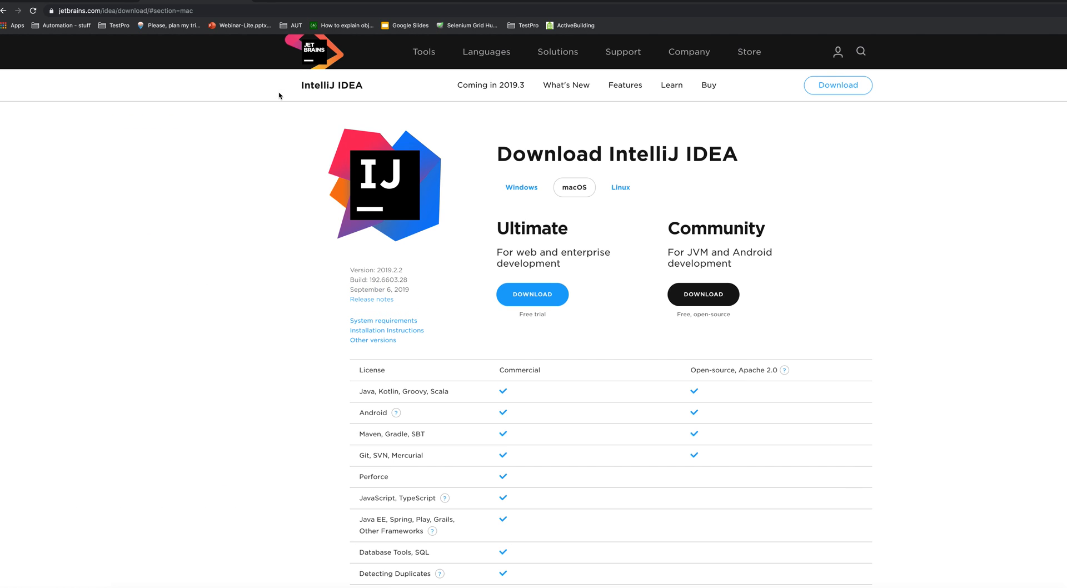
mouse_move(541, 220)
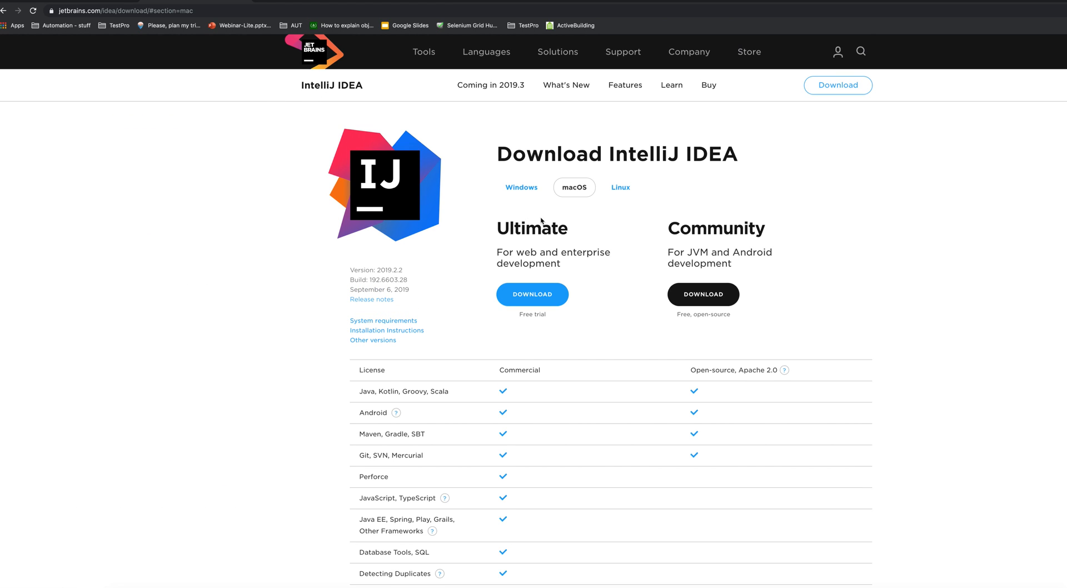
mouse_move(722, 220)
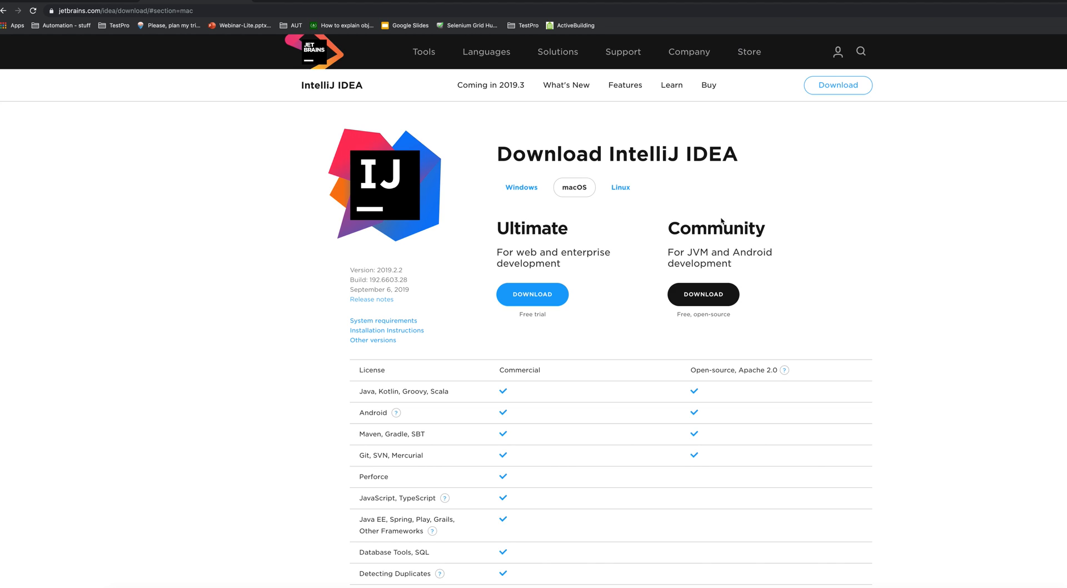
mouse_move(794, 223)
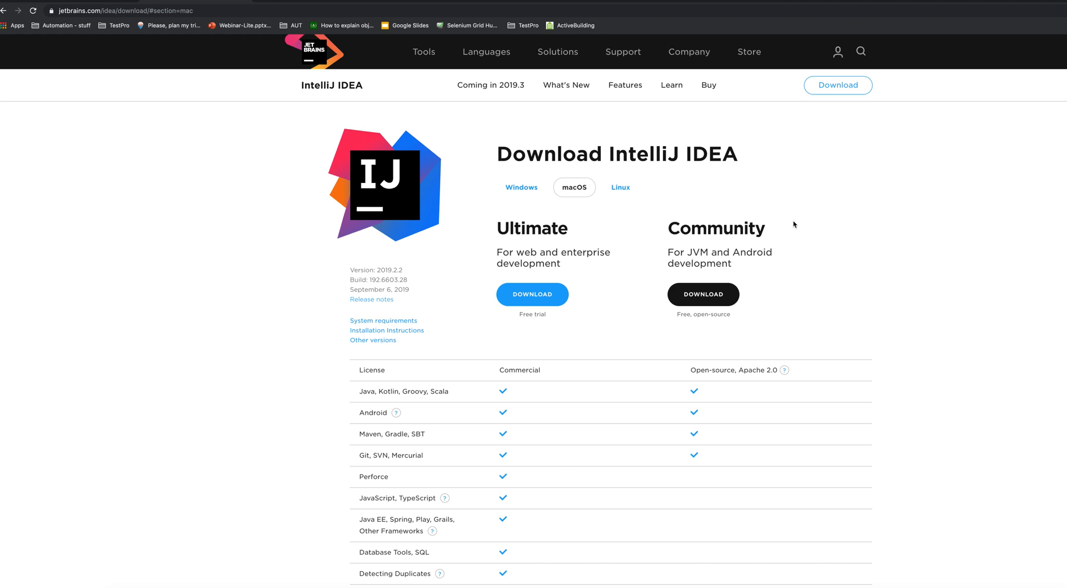
scroll("down", 3)
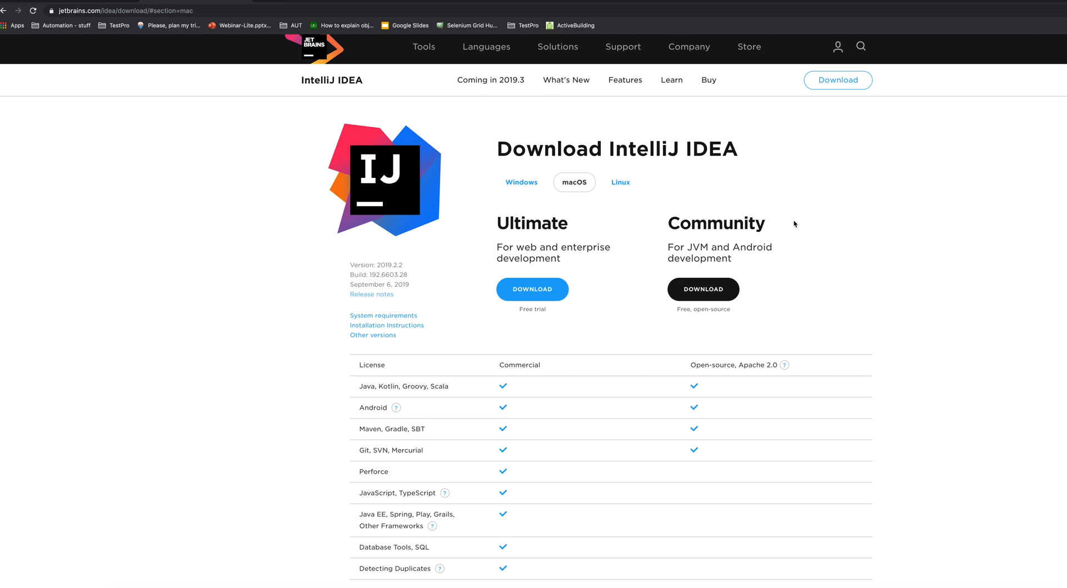
scroll("down", 3)
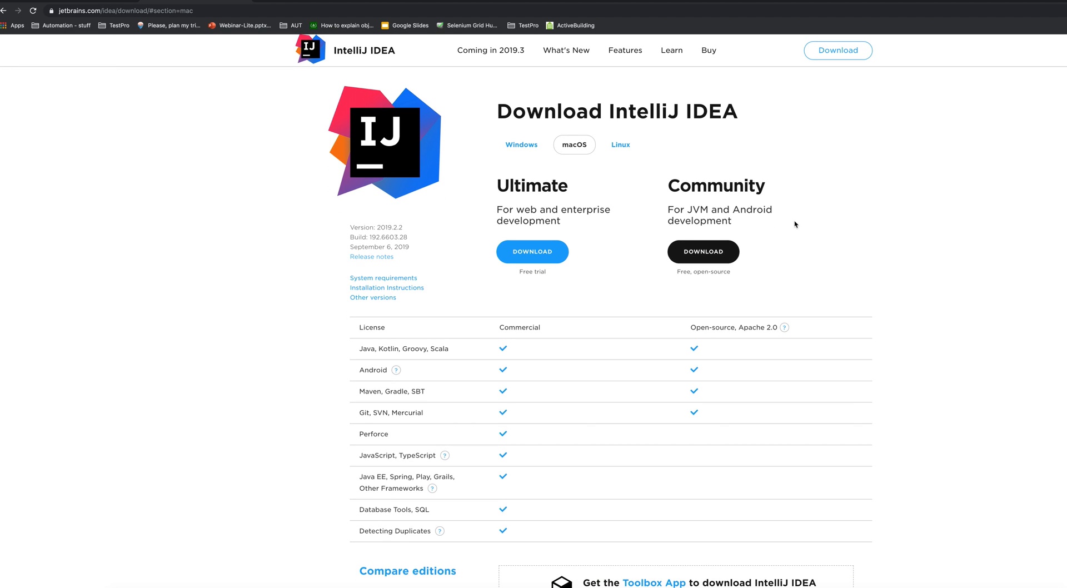
mouse_move(711, 254)
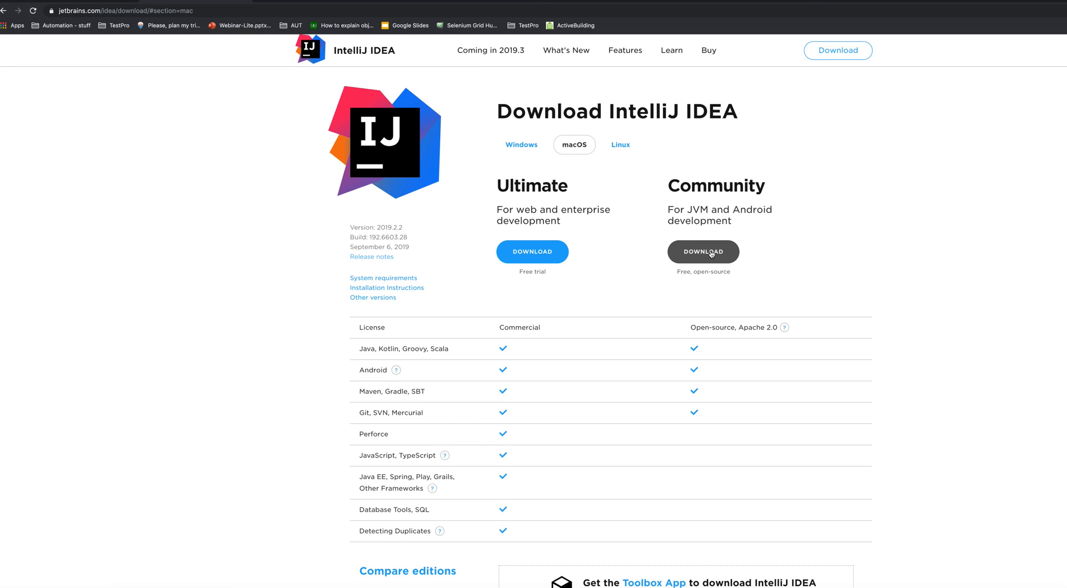
Step: Start the free Community edition download for macOS, landing on the thank-you page
left_click(702, 253)
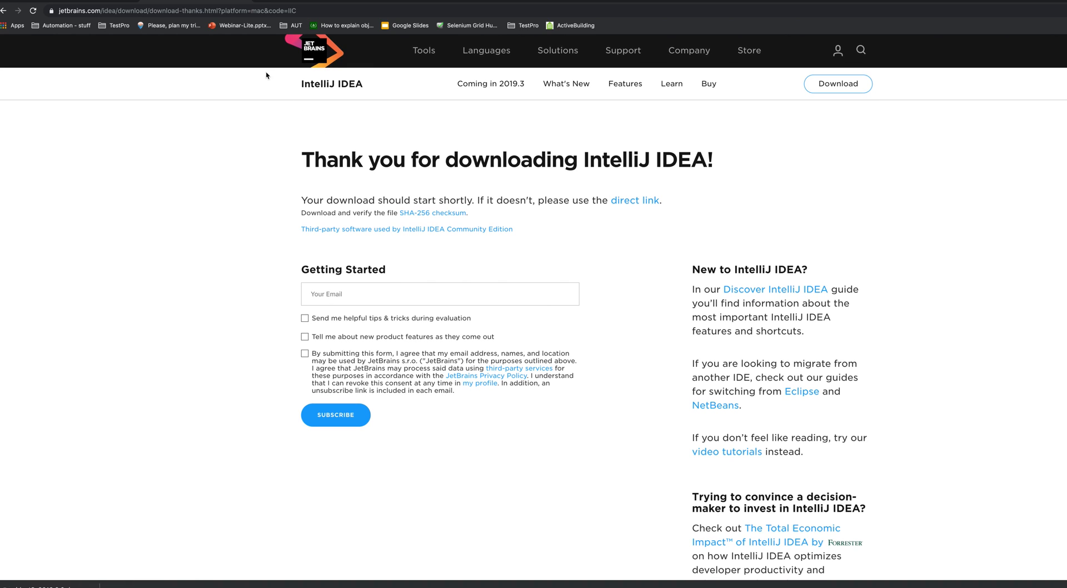
mouse_move(242, 69)
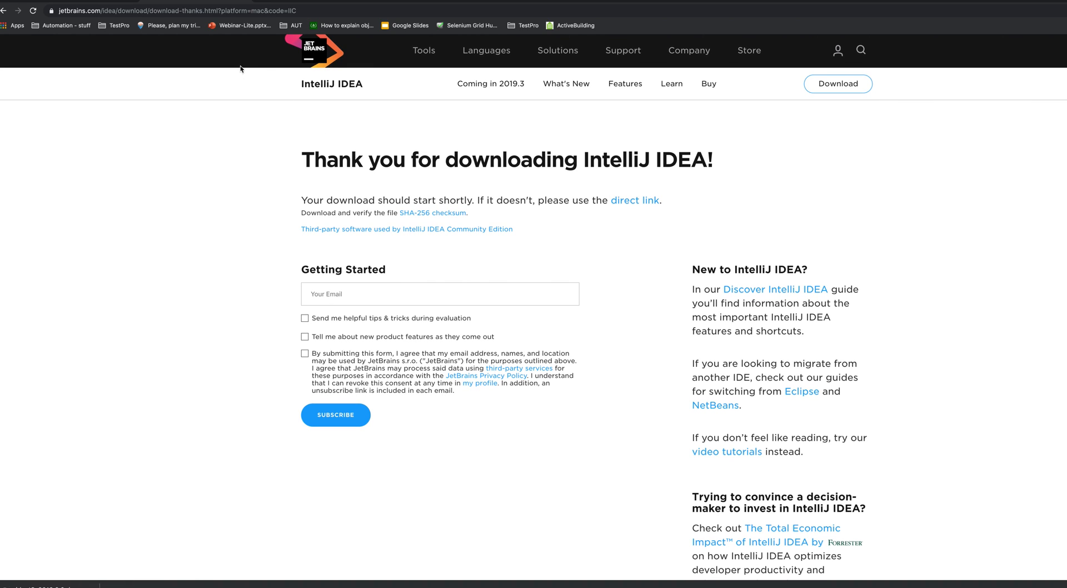
mouse_move(260, 63)
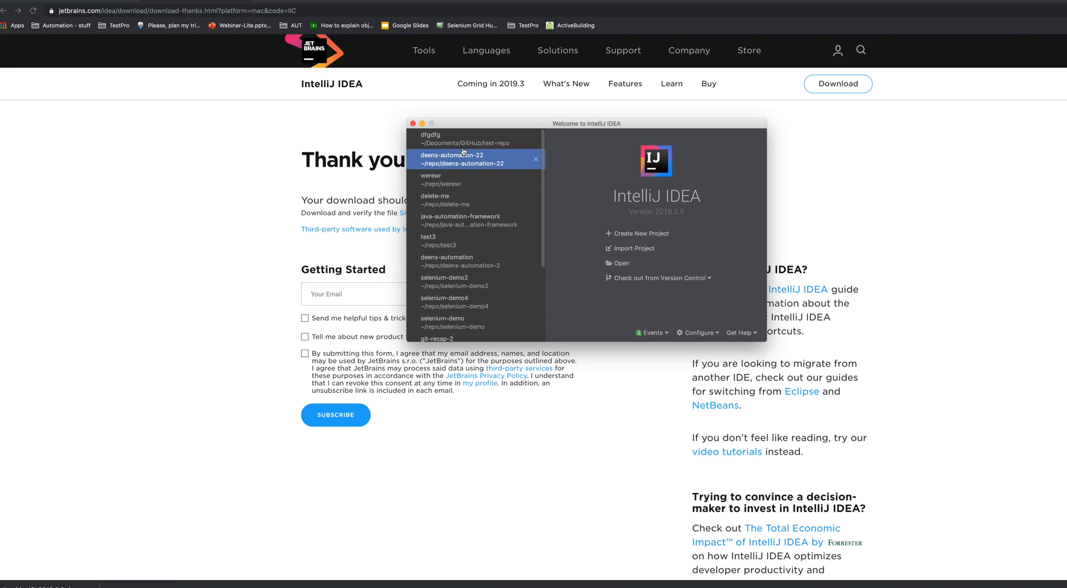
mouse_move(531, 259)
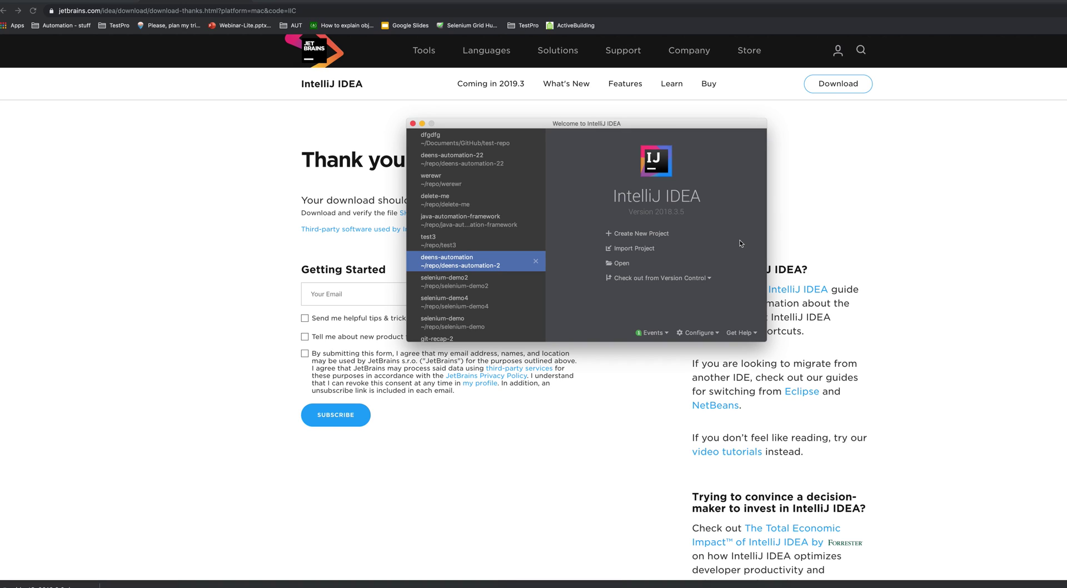
mouse_move(726, 237)
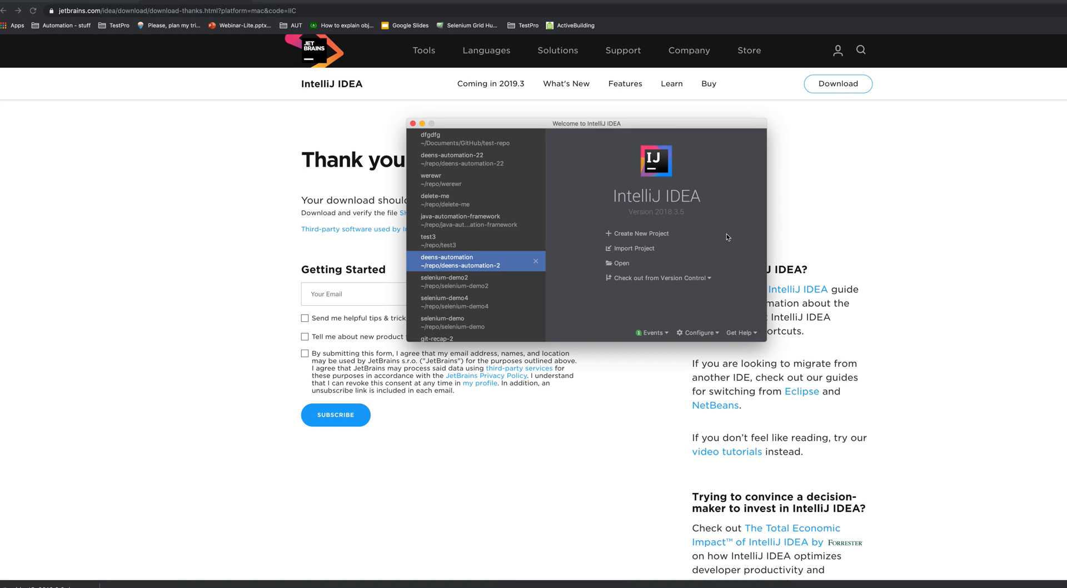
mouse_move(655, 237)
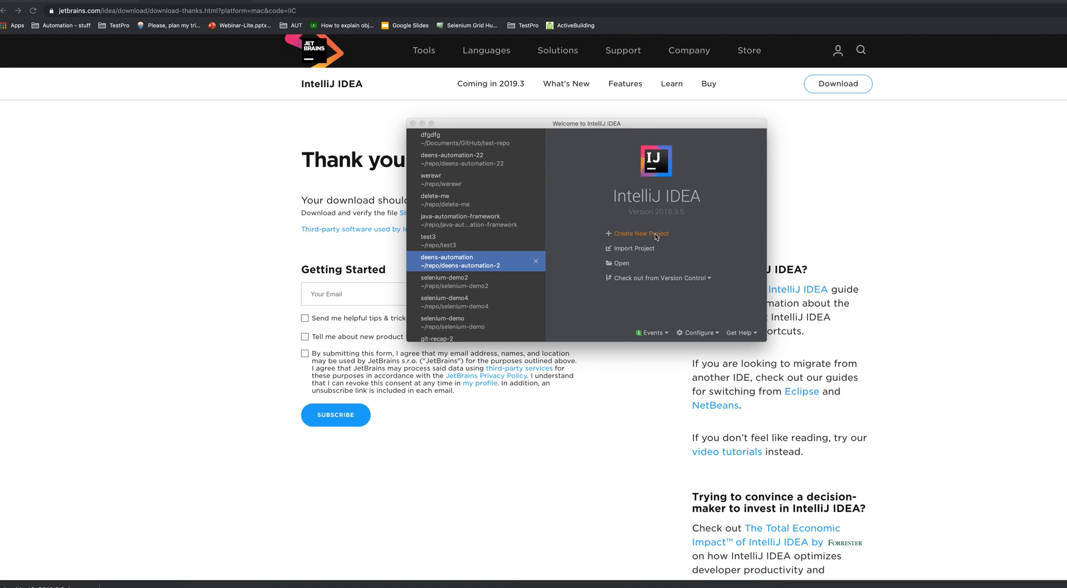
Step: Start a new Gradle project with Java and advance to the GroupId/ArtifactId step
left_click(641, 233)
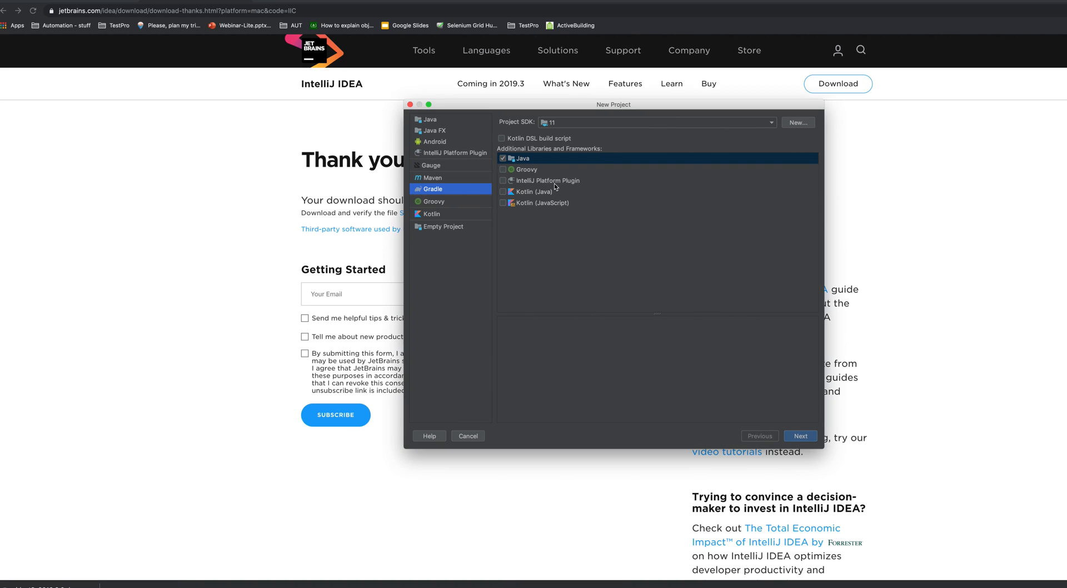
mouse_move(541, 160)
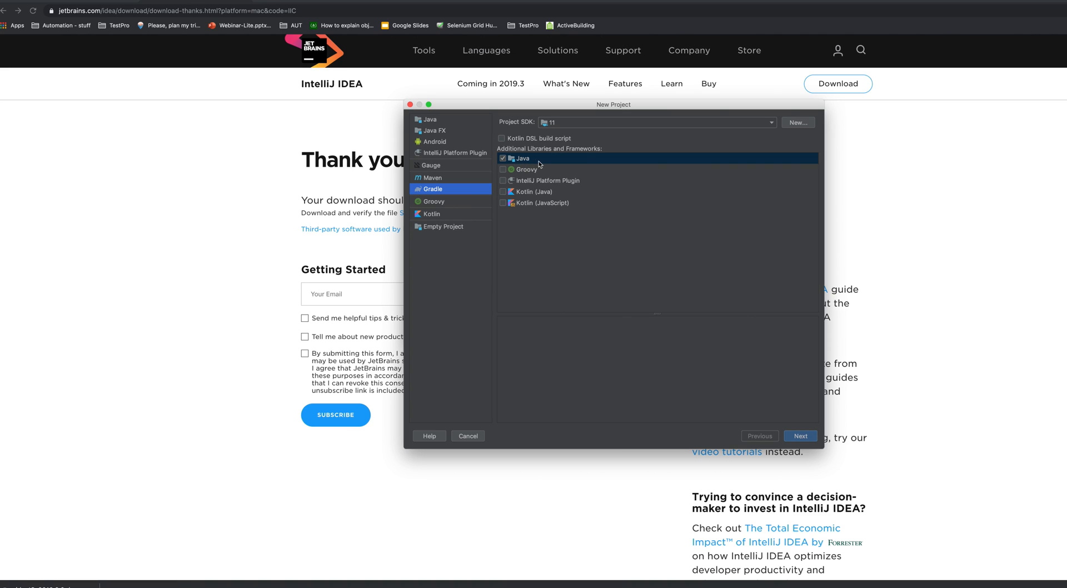
mouse_move(656, 160)
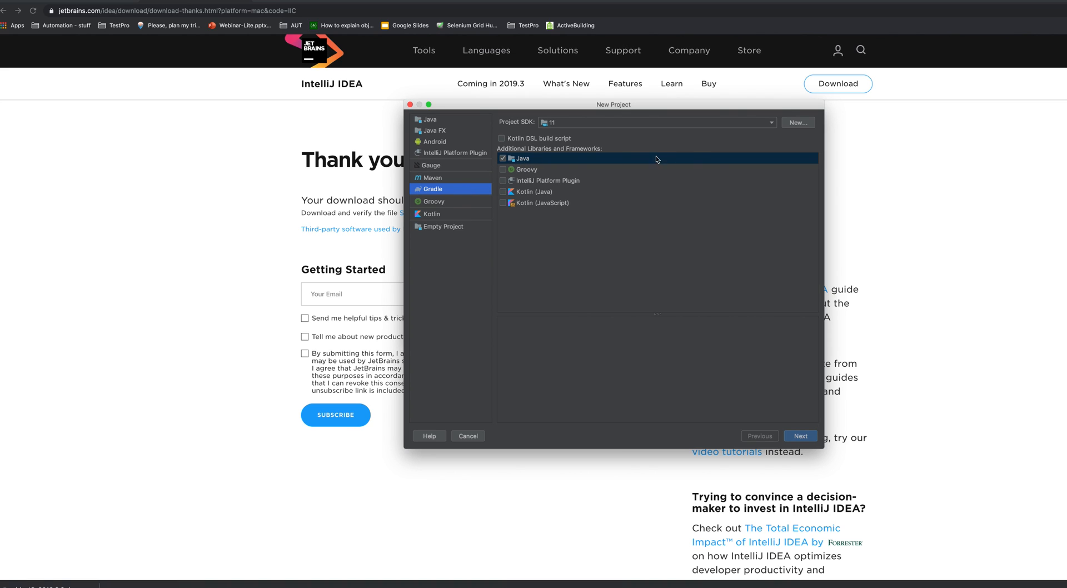
left_click(800, 436)
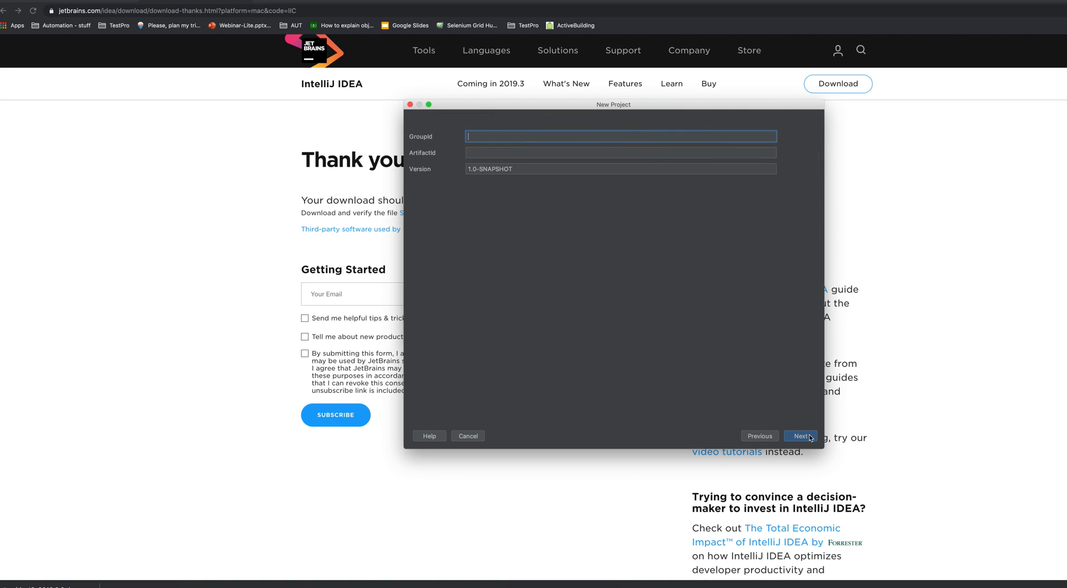
mouse_move(563, 241)
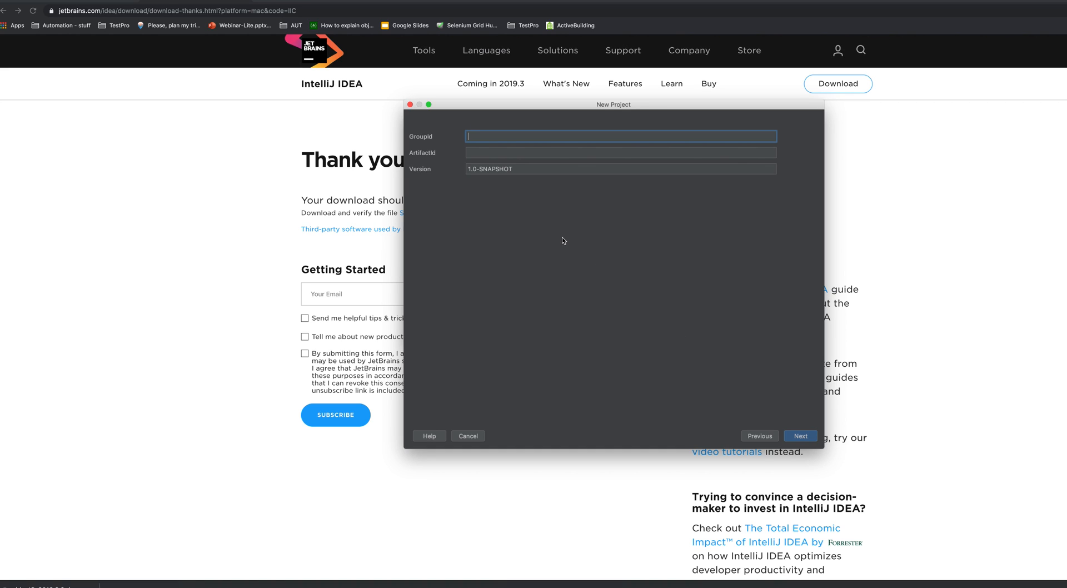
Step: Enter GroupId com.testpro and ArtifactId testpro, then continue to Gradle settings
type("com.testpro")
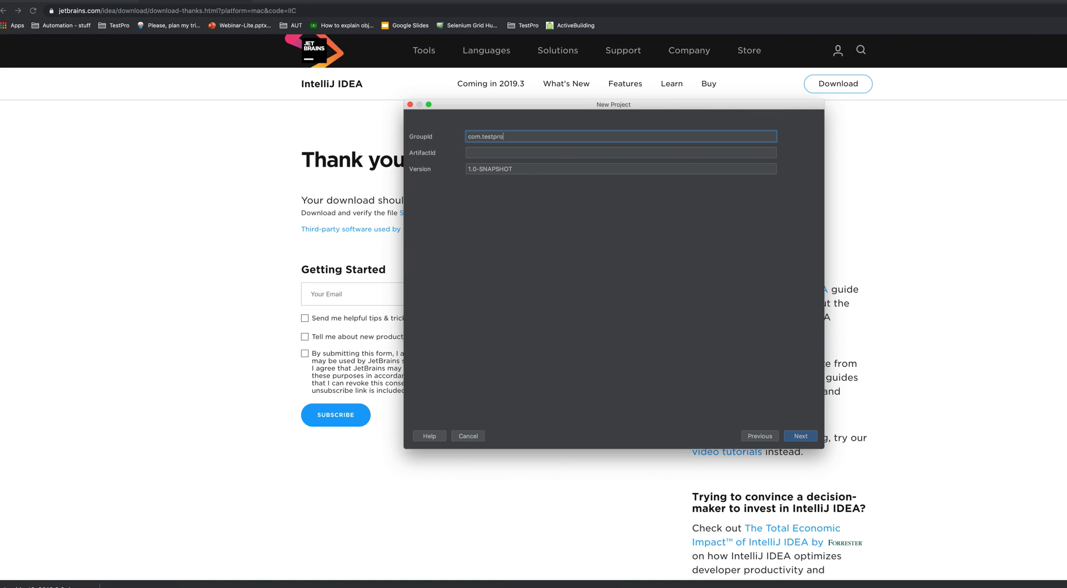
left_click(562, 154)
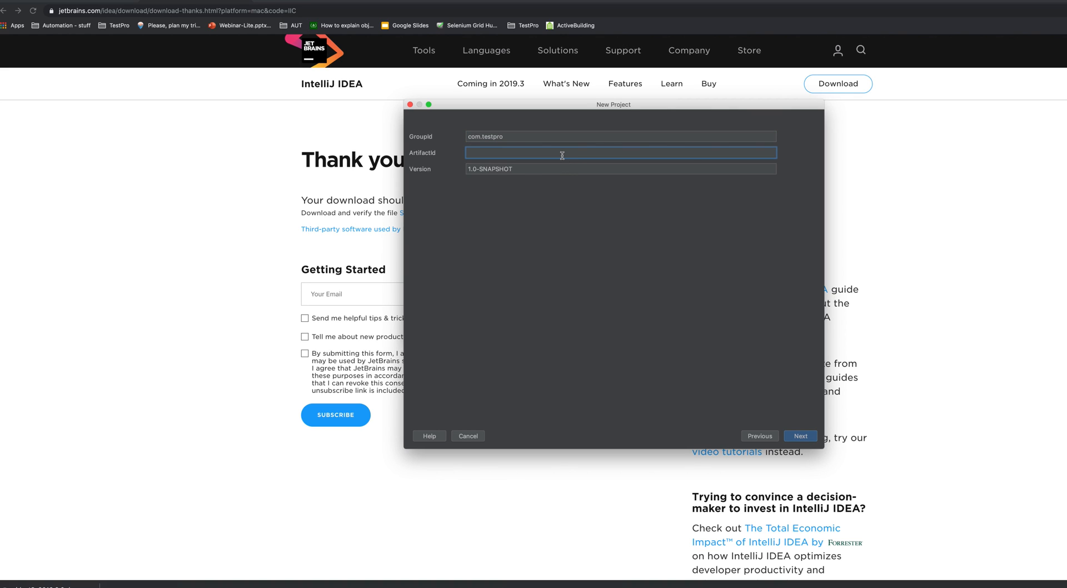
type("testpro")
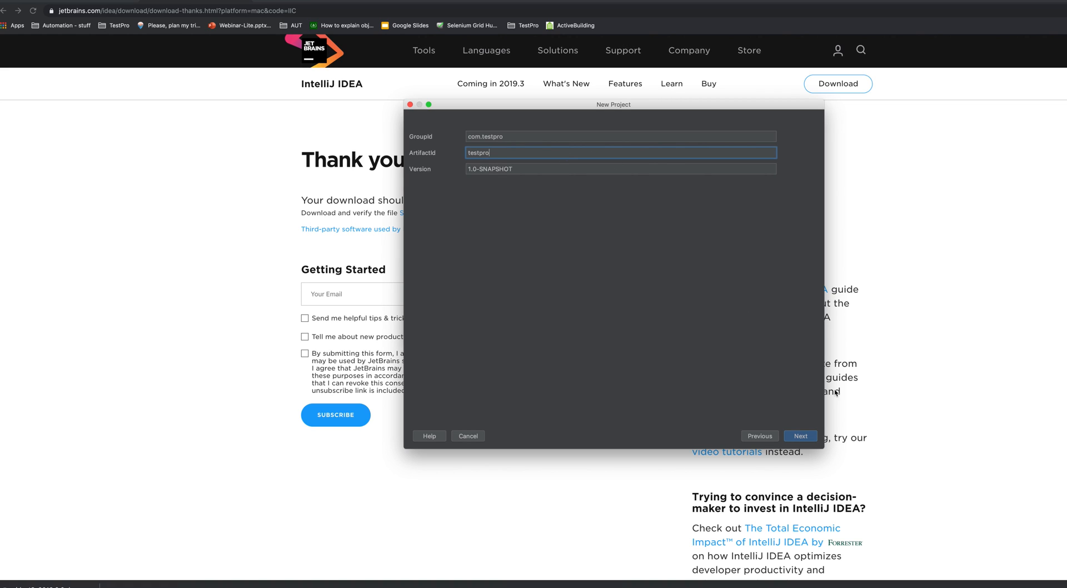
left_click(800, 435)
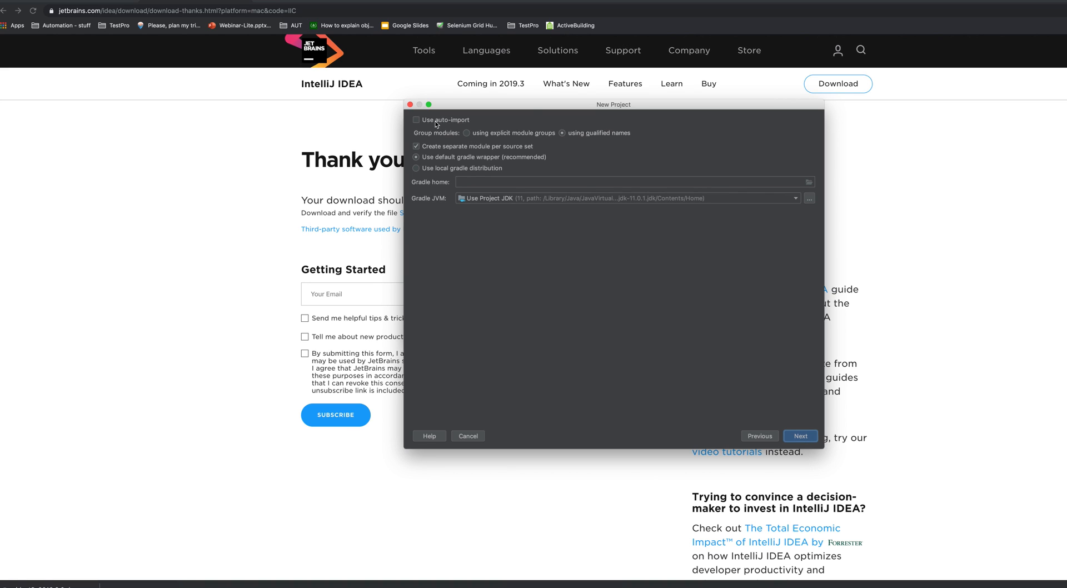
mouse_move(420, 119)
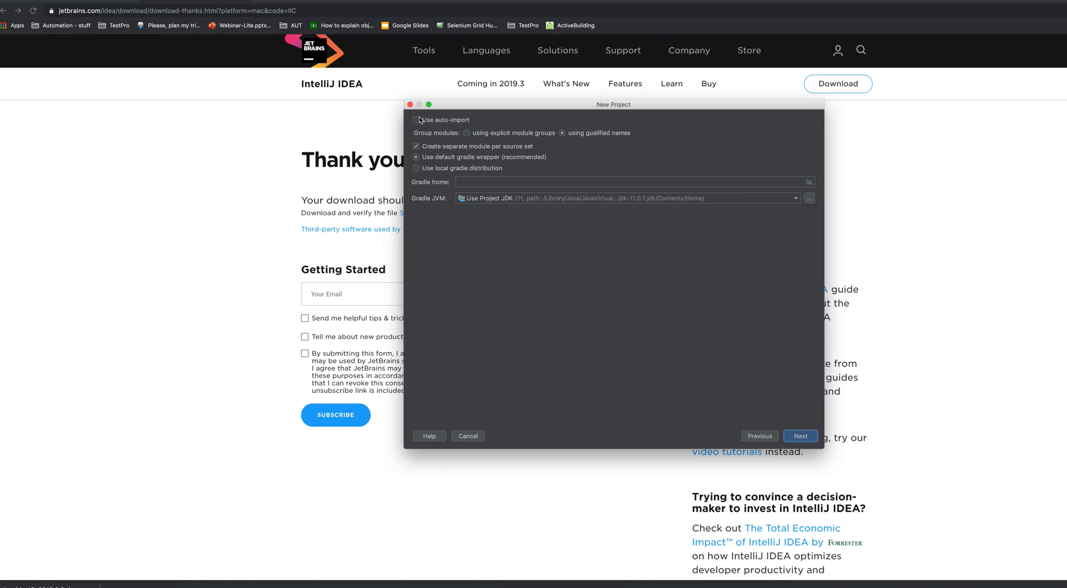
Step: Enable Gradle auto-import and choose Use Project JDK as the Gradle JVM
left_click(416, 120)
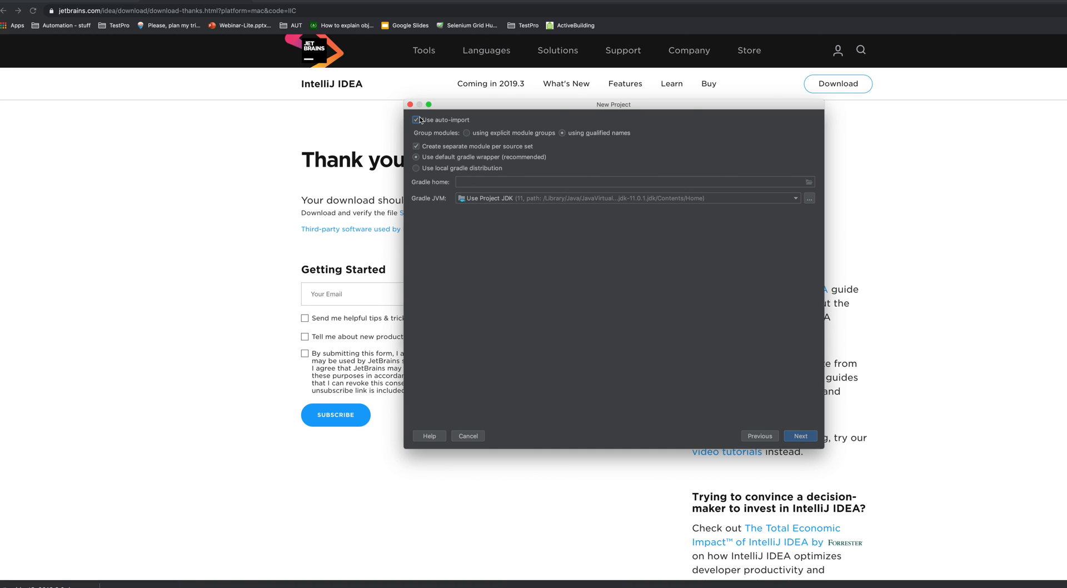
mouse_move(606, 274)
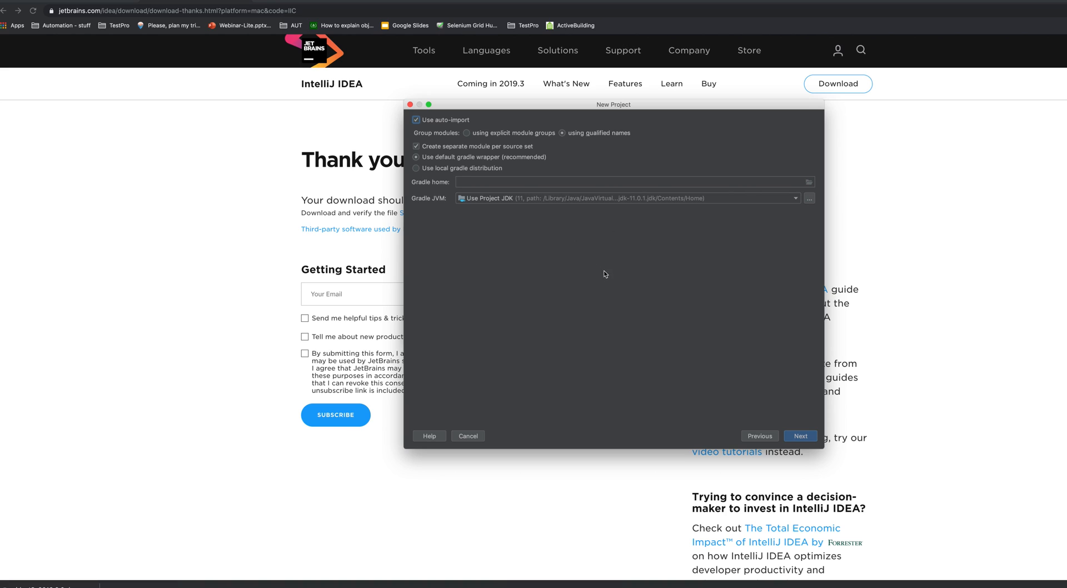
mouse_move(628, 241)
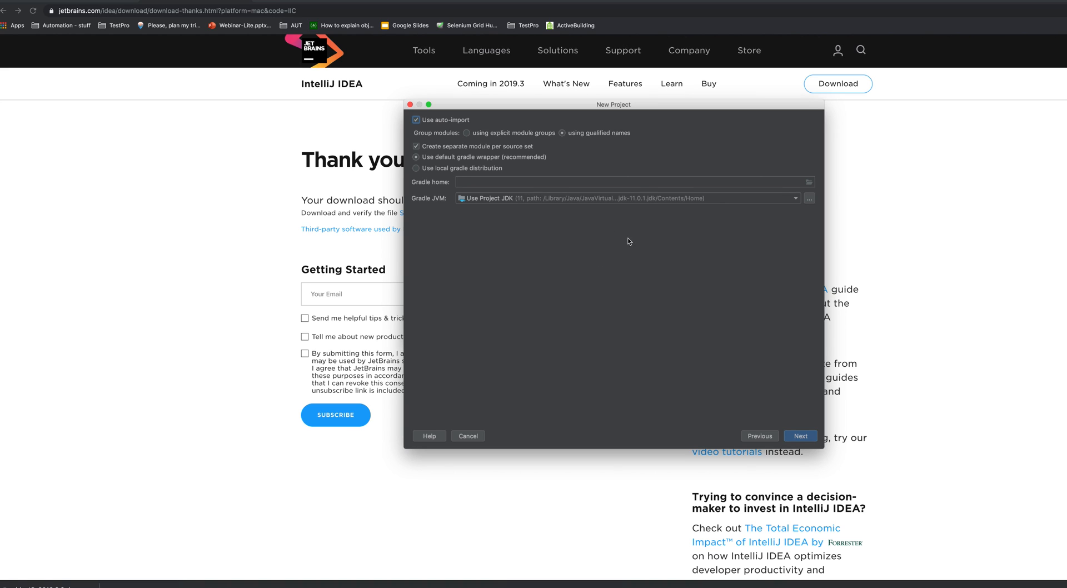
mouse_move(789, 201)
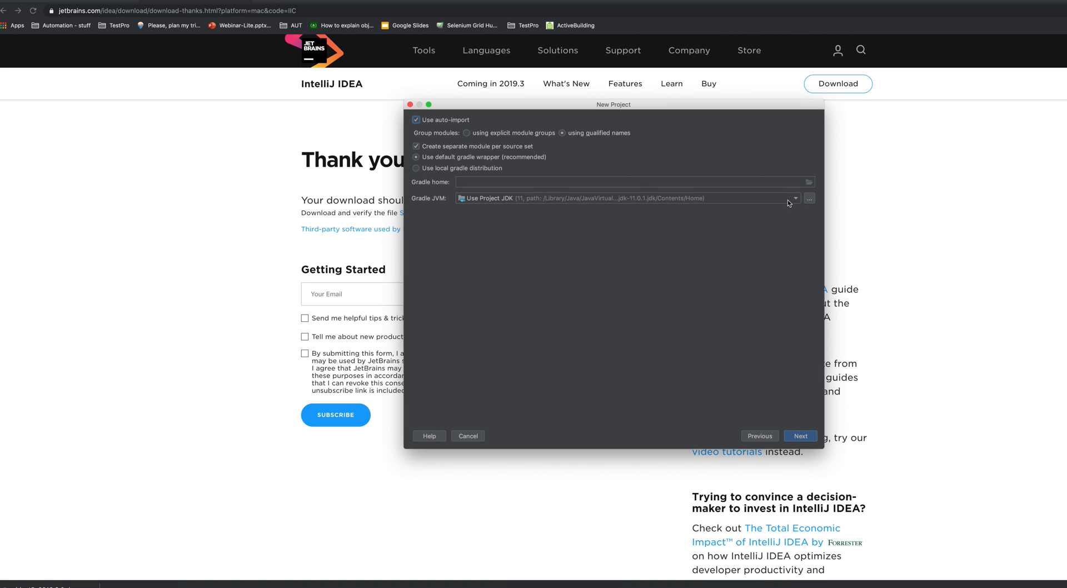
left_click(795, 199)
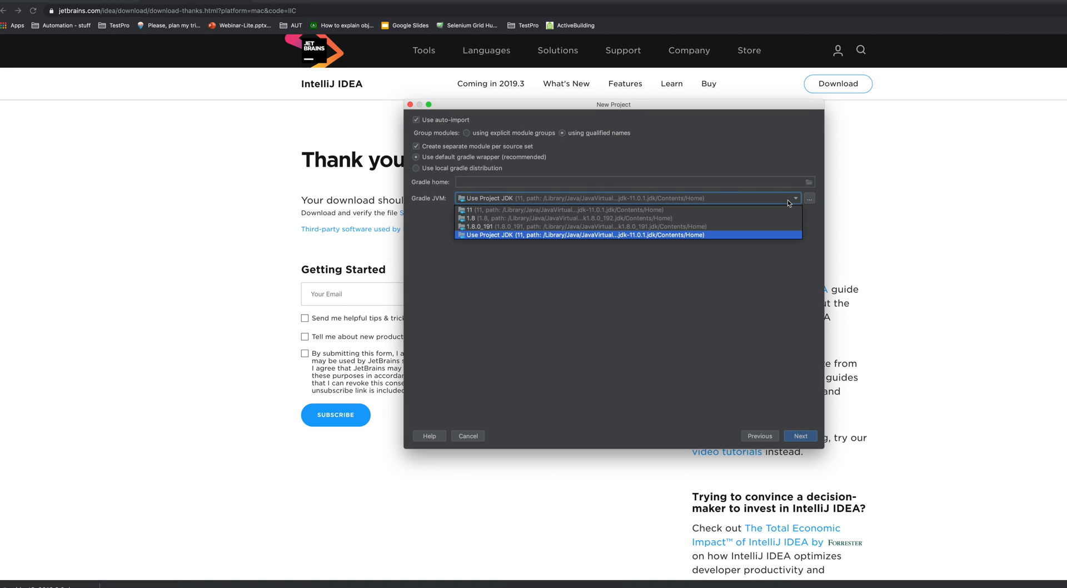
left_click(605, 235)
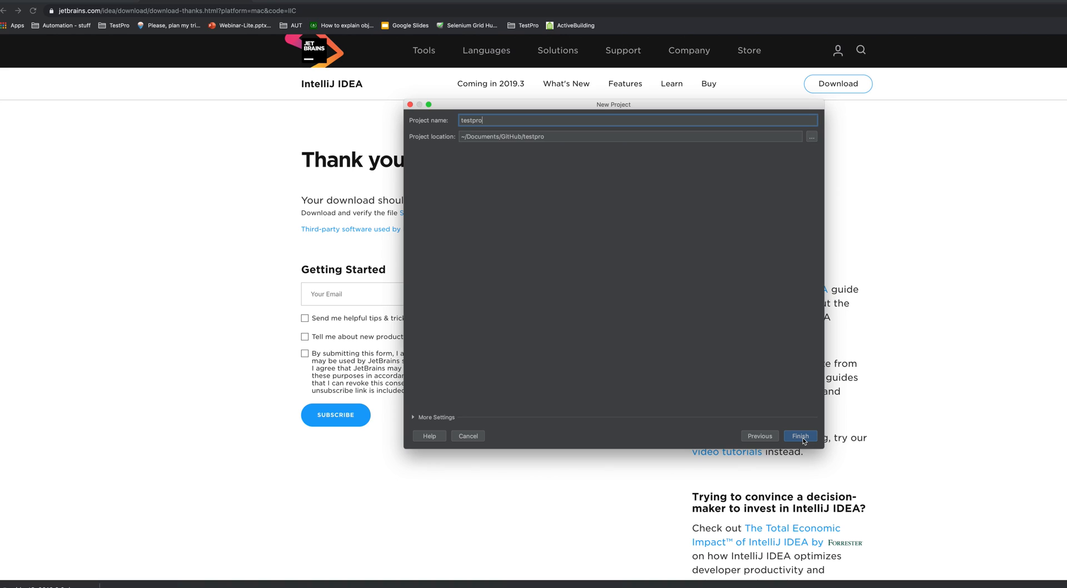
mouse_move(593, 131)
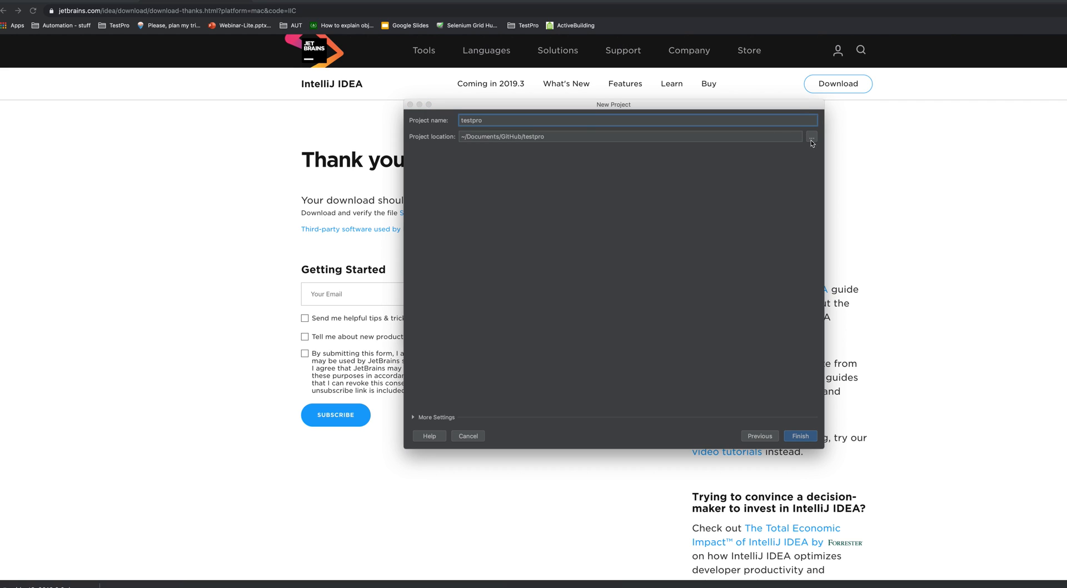
Step: Browse the project location to Documents/GitHub/JavaPractice and confirm it
left_click(811, 138)
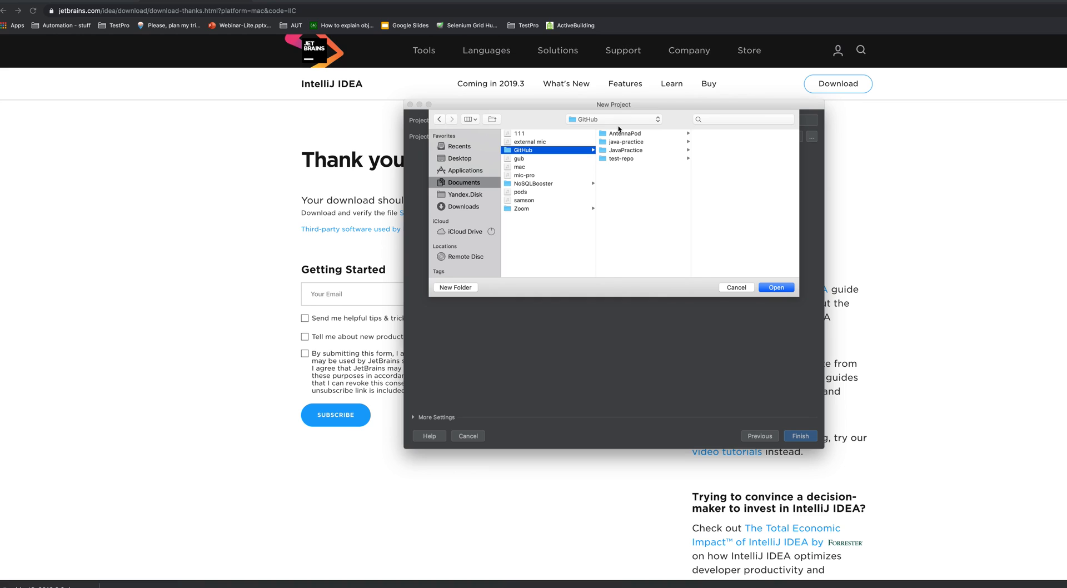
mouse_move(660, 165)
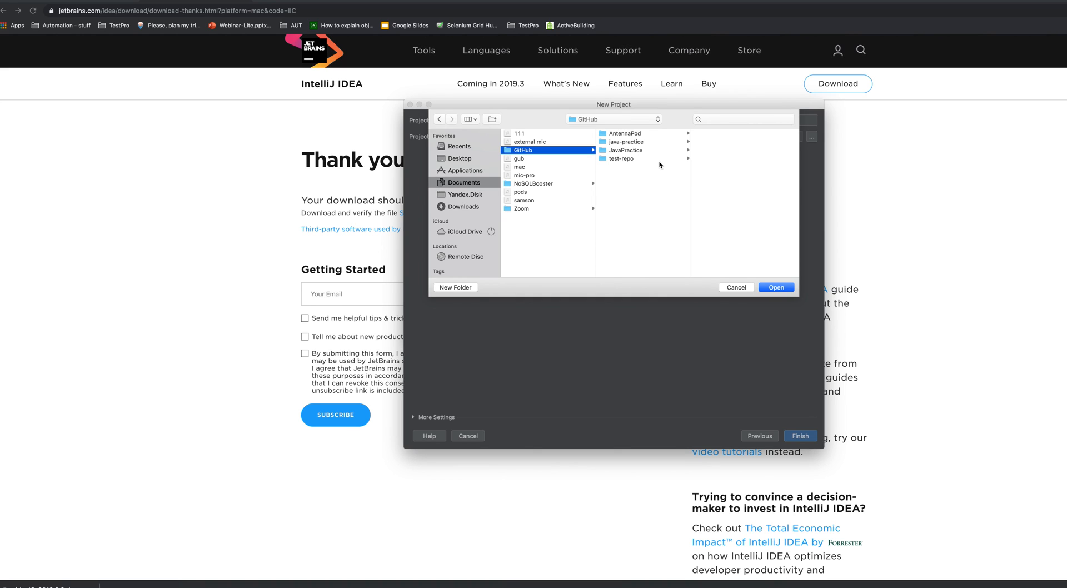
left_click(624, 142)
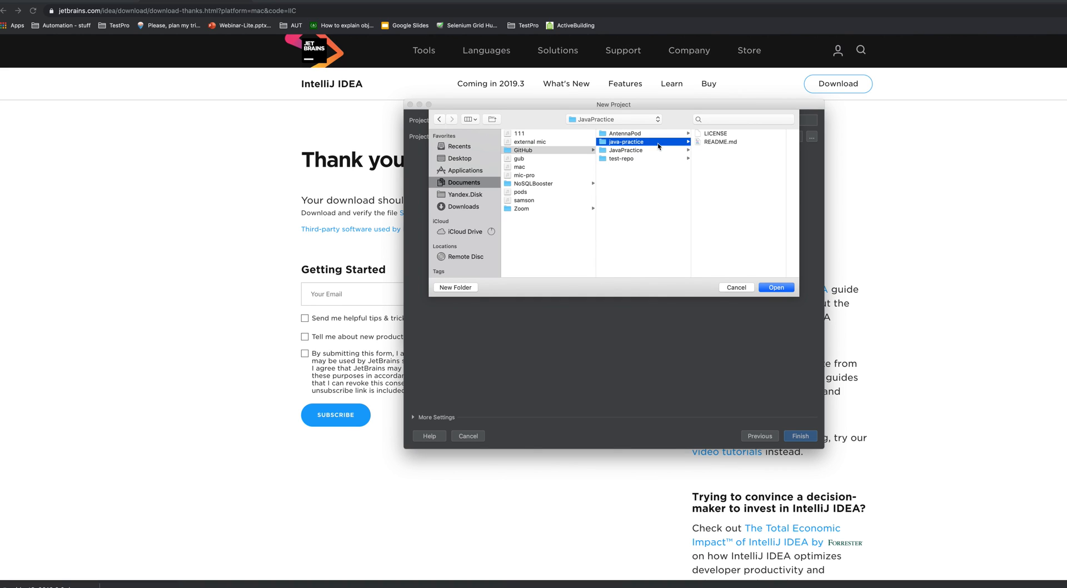
left_click(625, 150)
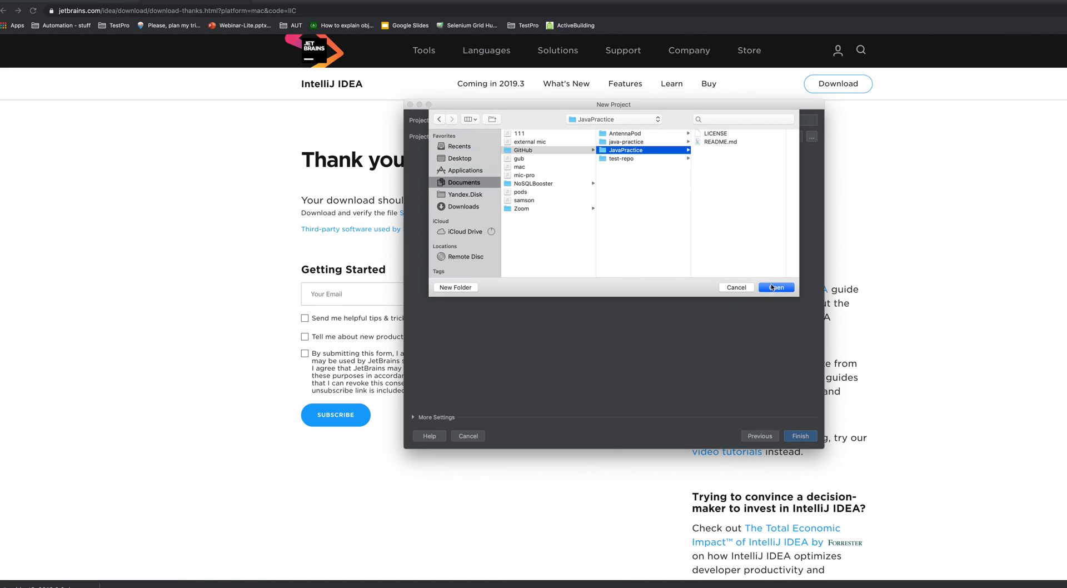
left_click(775, 288)
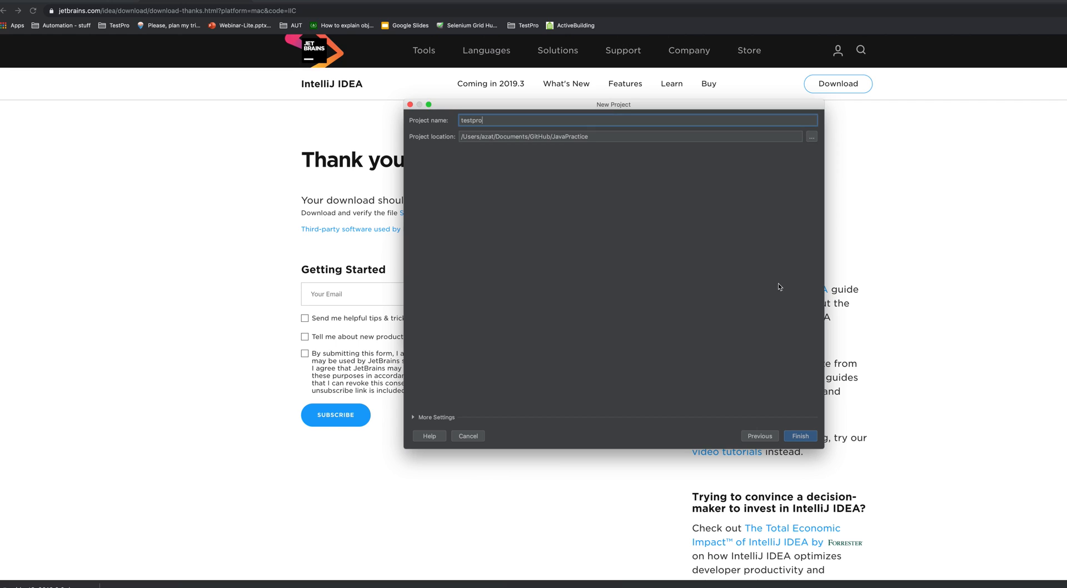
Step: Finish creating testpro and expand the JavaPractice root and .idea folder, selecting build.gradle
left_click(467, 436)
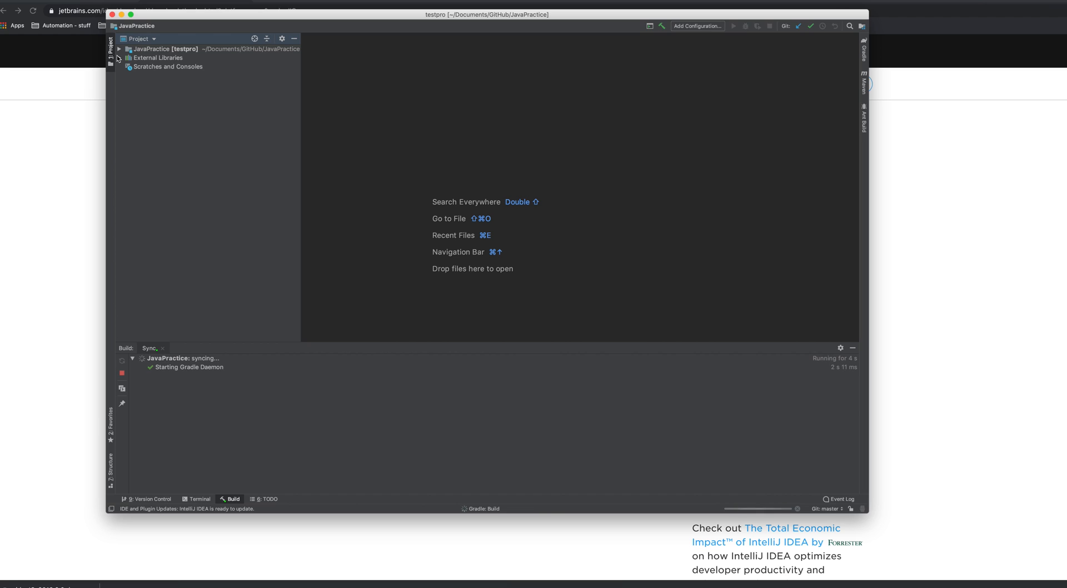
left_click(118, 49)
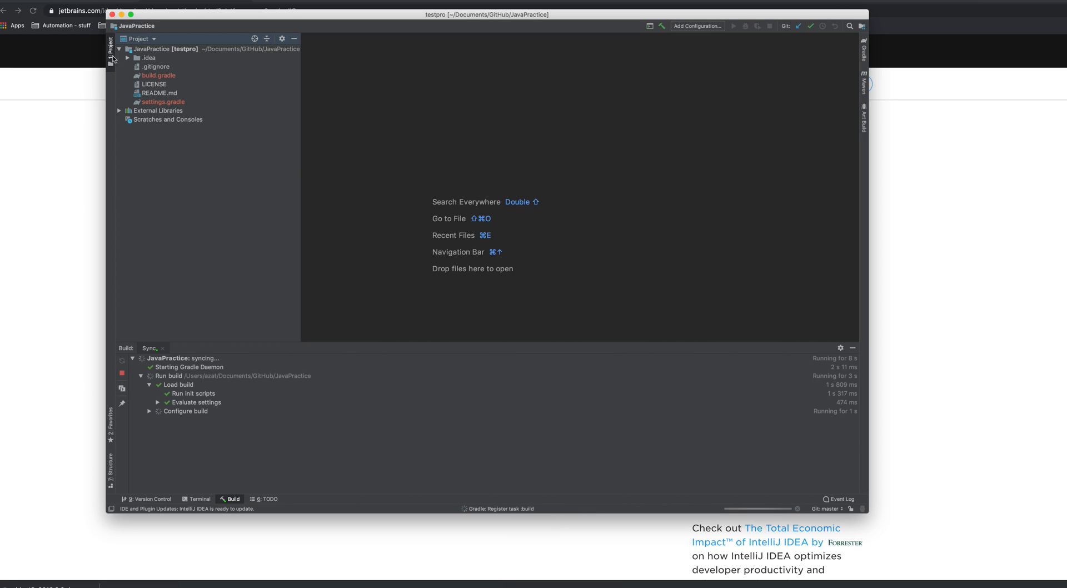
left_click(131, 58)
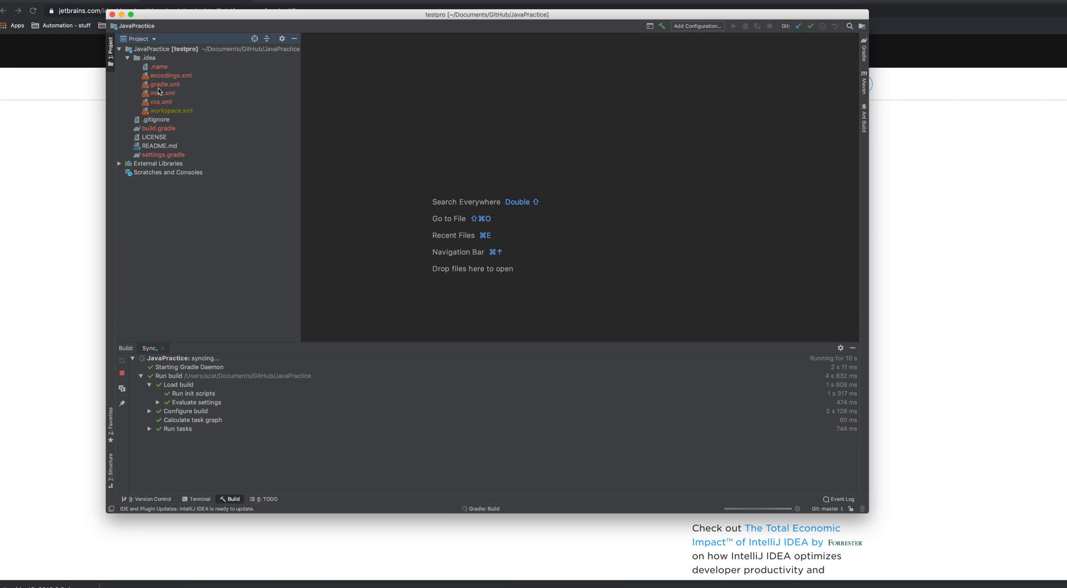
left_click(160, 129)
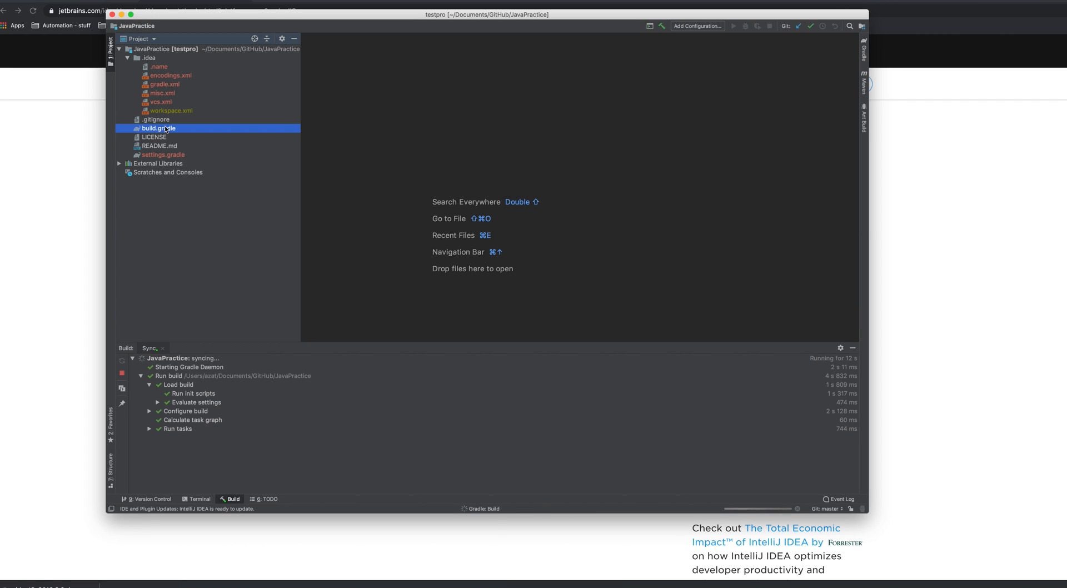
Step: Show build.gradle in the editor and expand src and test down to src/test/java
double_click(158, 129)
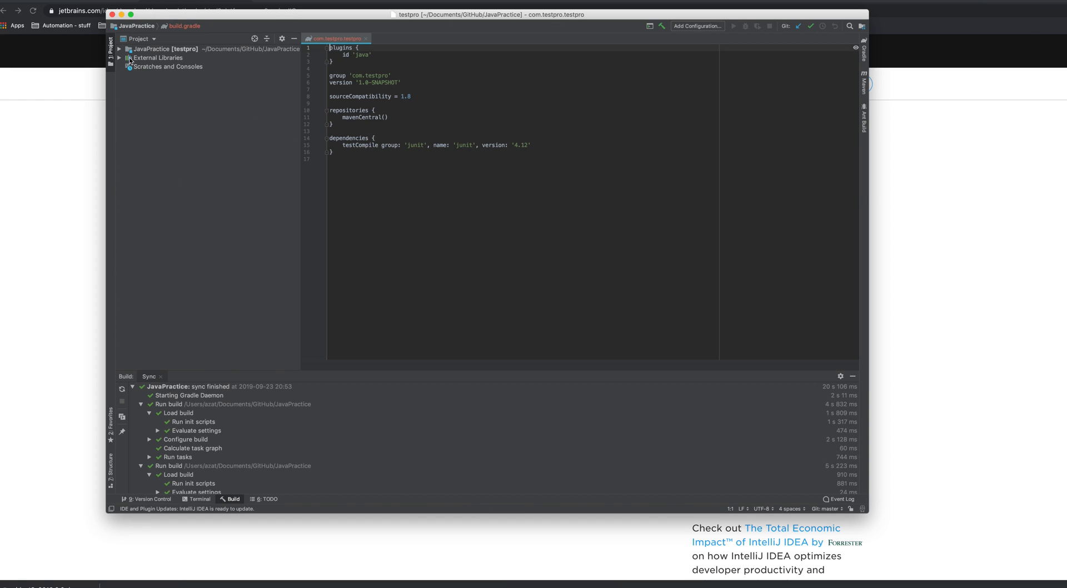
left_click(124, 49)
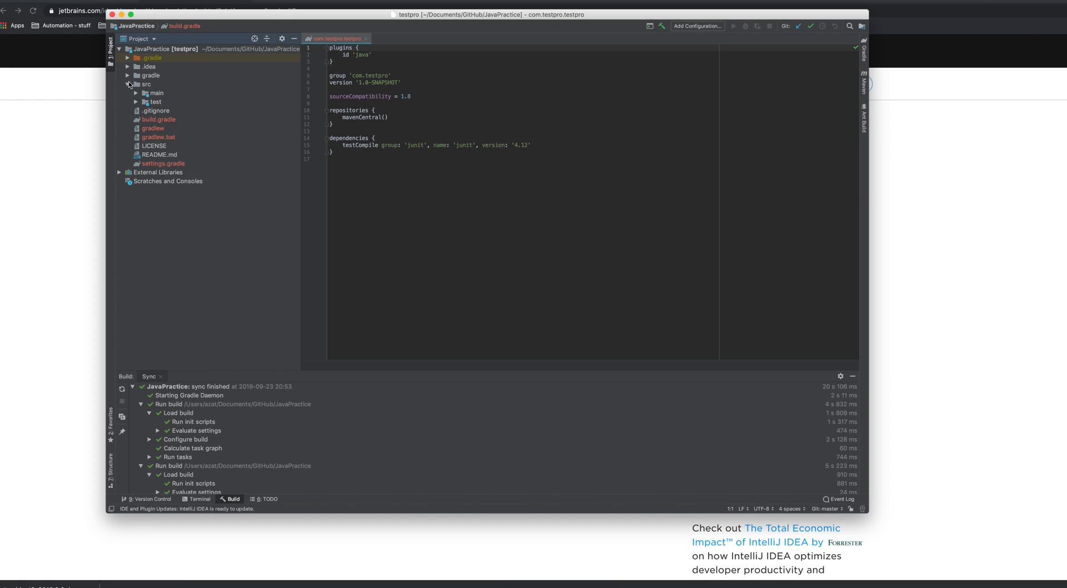
left_click(136, 102)
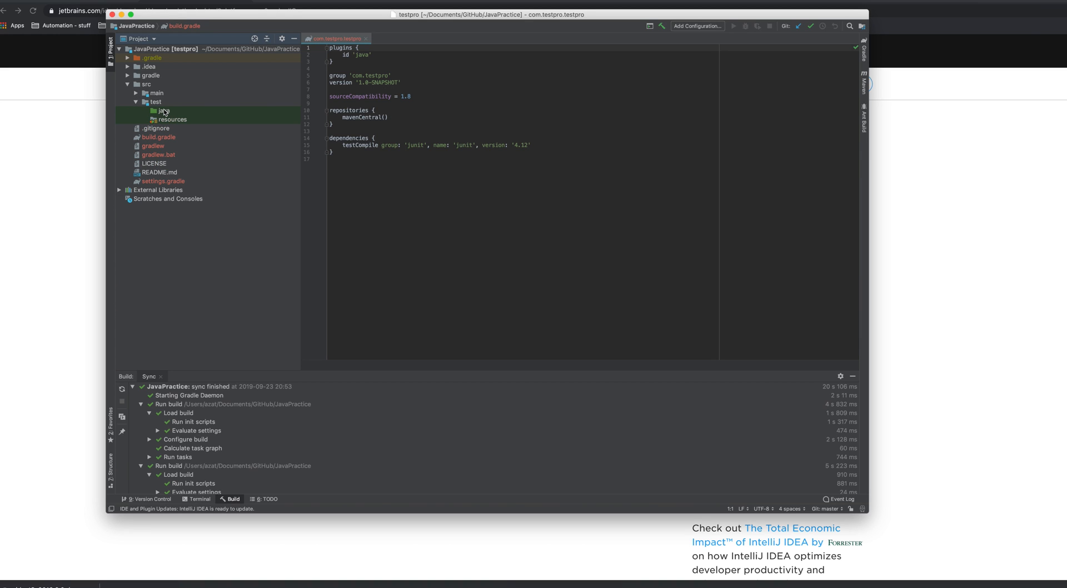
mouse_move(165, 109)
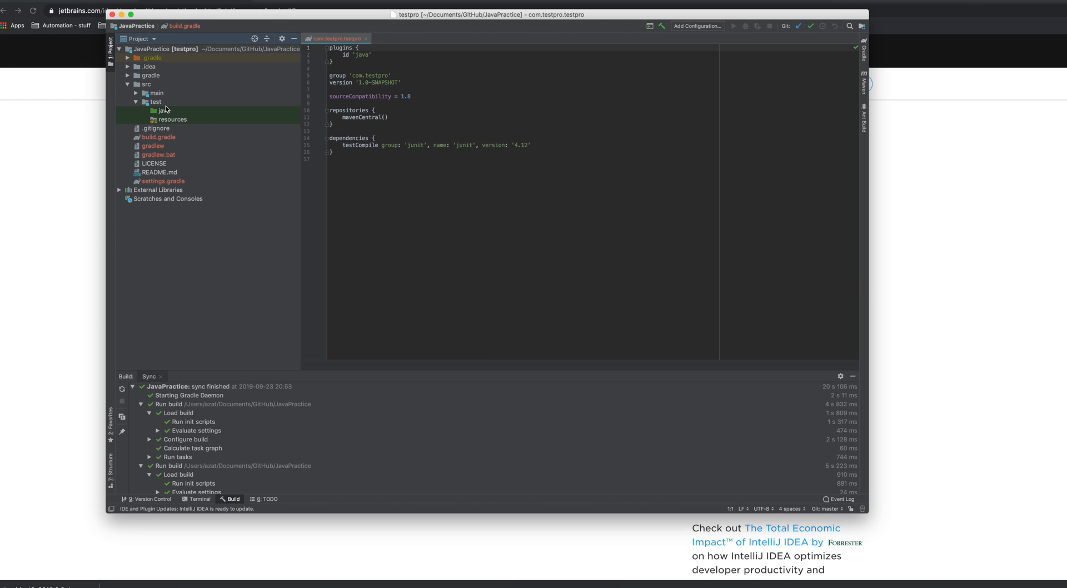